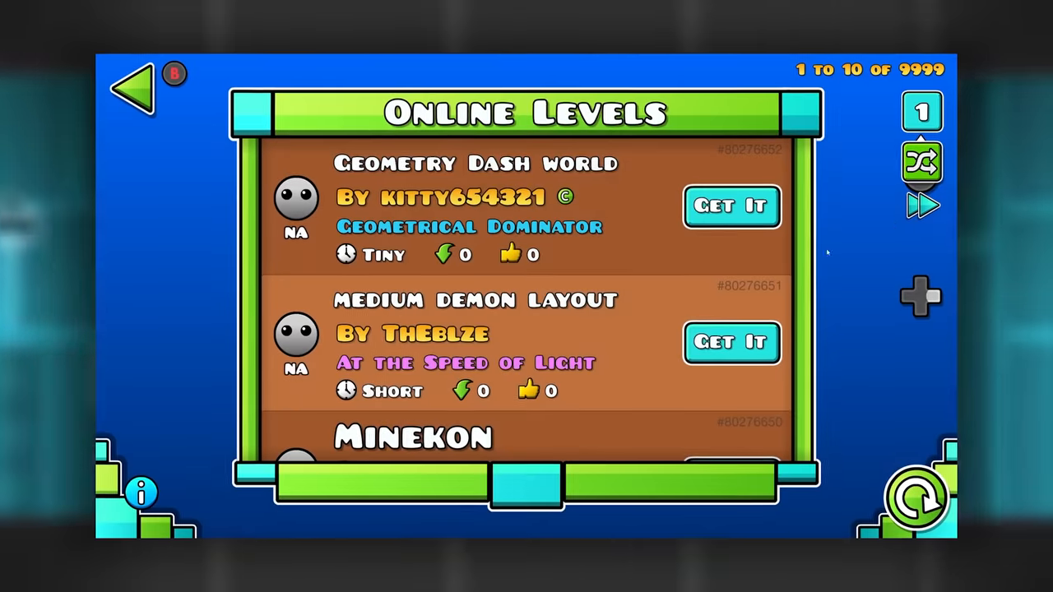
# - Show the online levels list with Gravity Field and Blackout, their difficulties and download counts
pyautogui.click(921, 205)
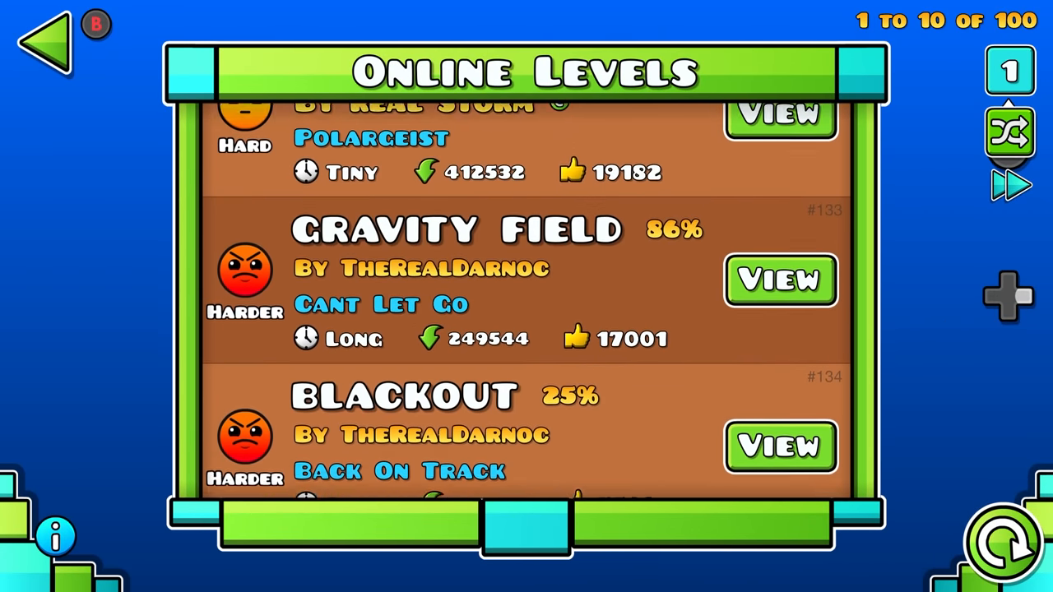
pyautogui.scroll(3)
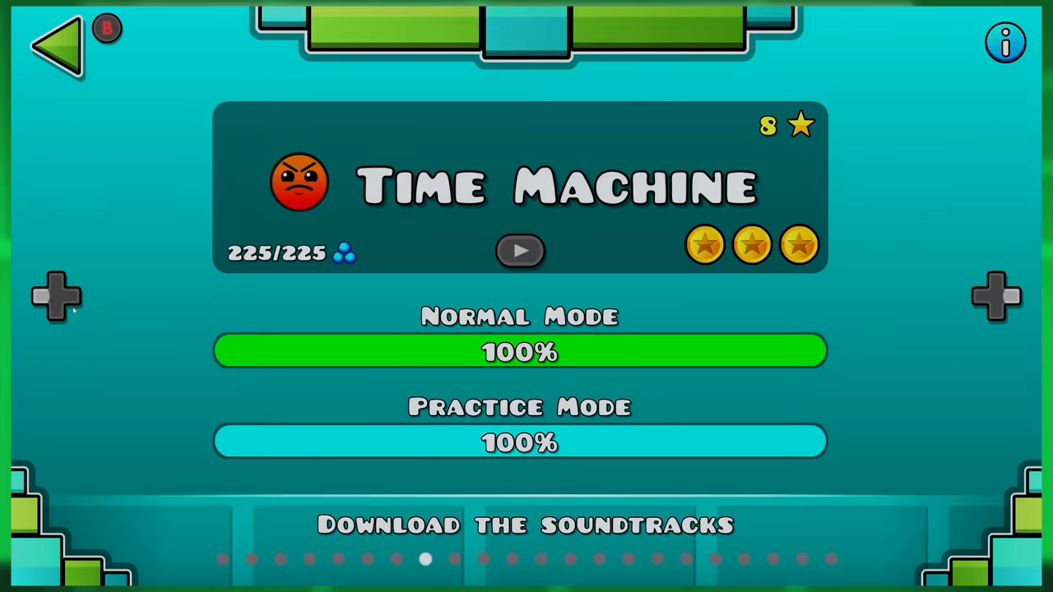
# - Select Time Machine to show its page at 100% normal and practice completion
pyautogui.click(520, 250)
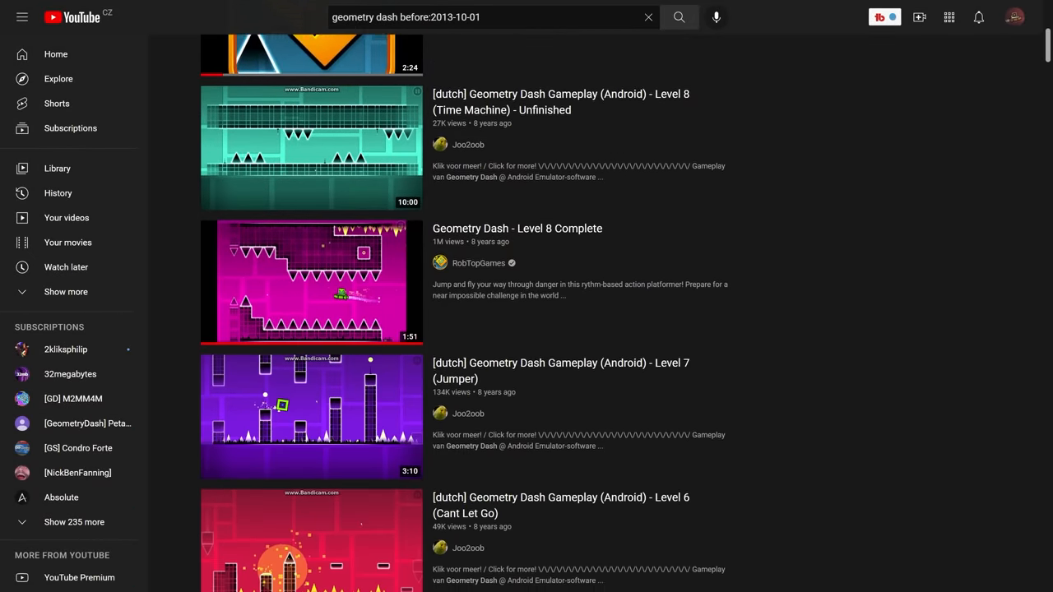
# - Browse YouTube results for 'geometry dash before:2013-10-01' showing early level gameplay
pyautogui.scroll(-3)
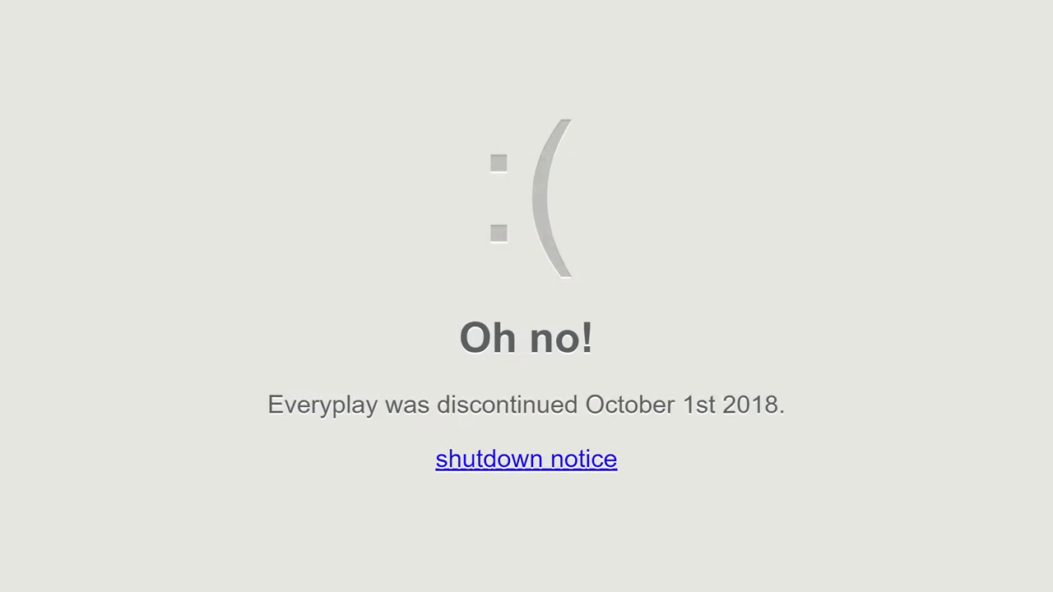
# - Show the Everyplay page announcing its discontinuation on October 1st, 2018
pyautogui.click(527, 459)
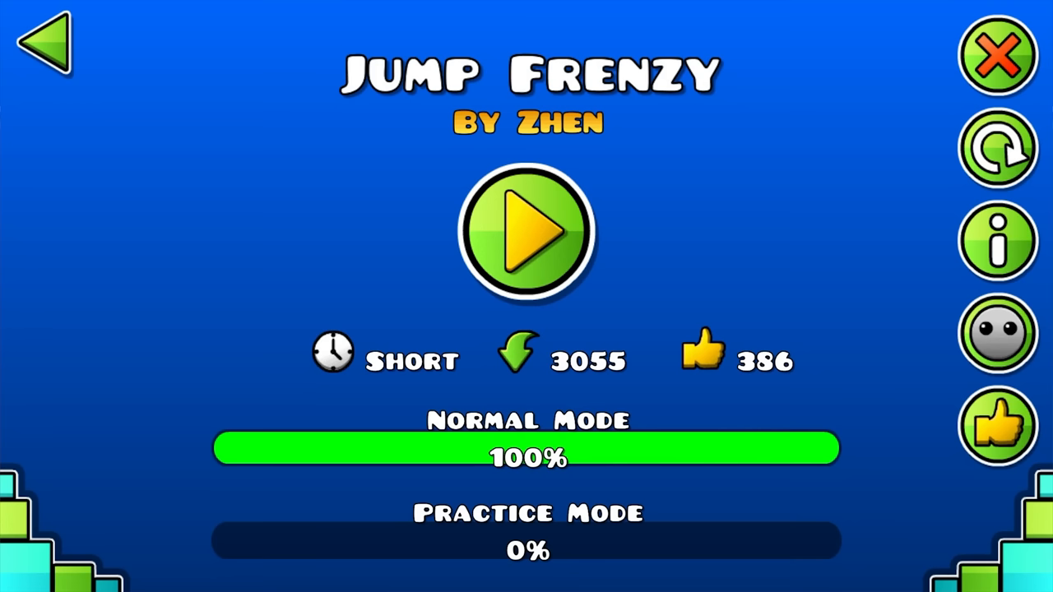
# - View the Jump Frenzy level page by Zhen at 100% normal and 0% practice
pyautogui.click(526, 230)
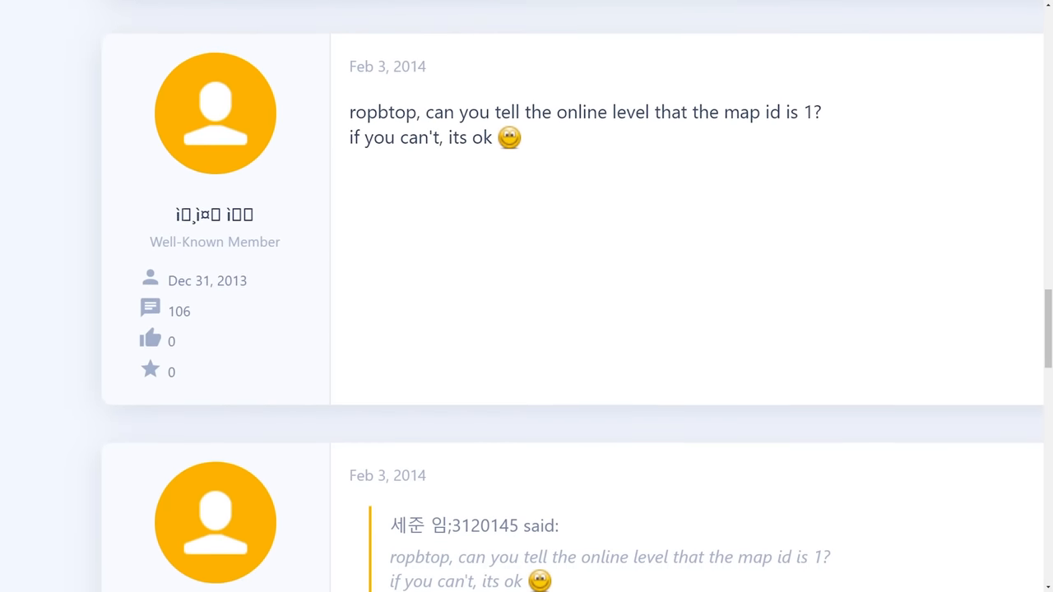
# - Bring RobTop's forum reply naming 128 as the lowest map ID into view
pyautogui.scroll(-3)
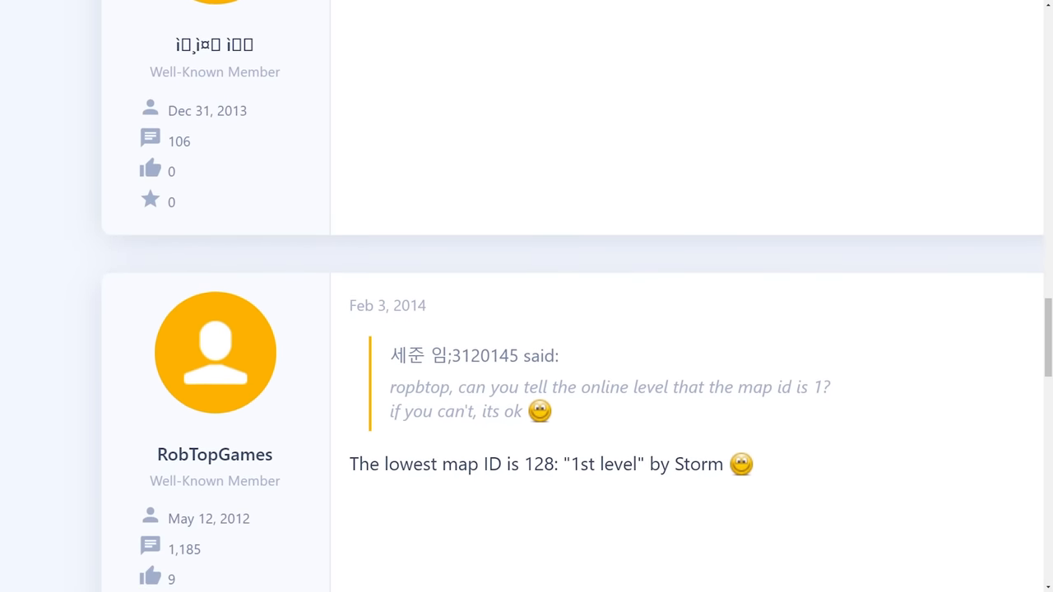
pyautogui.scroll(-3)
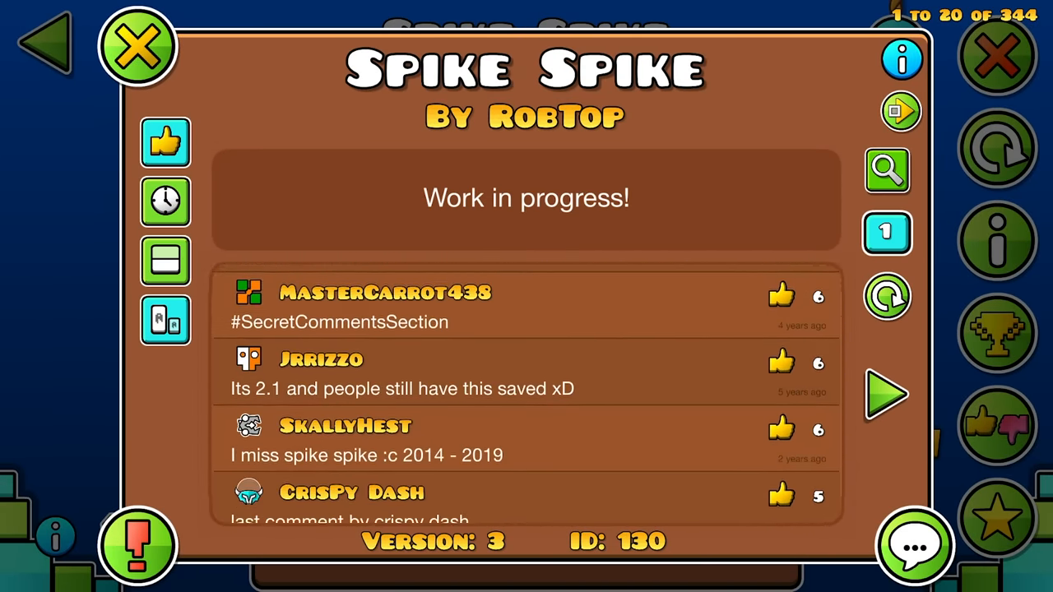
# - Read through the comments of Spike Spike by RobTop, level ID 130
pyautogui.scroll(-3)
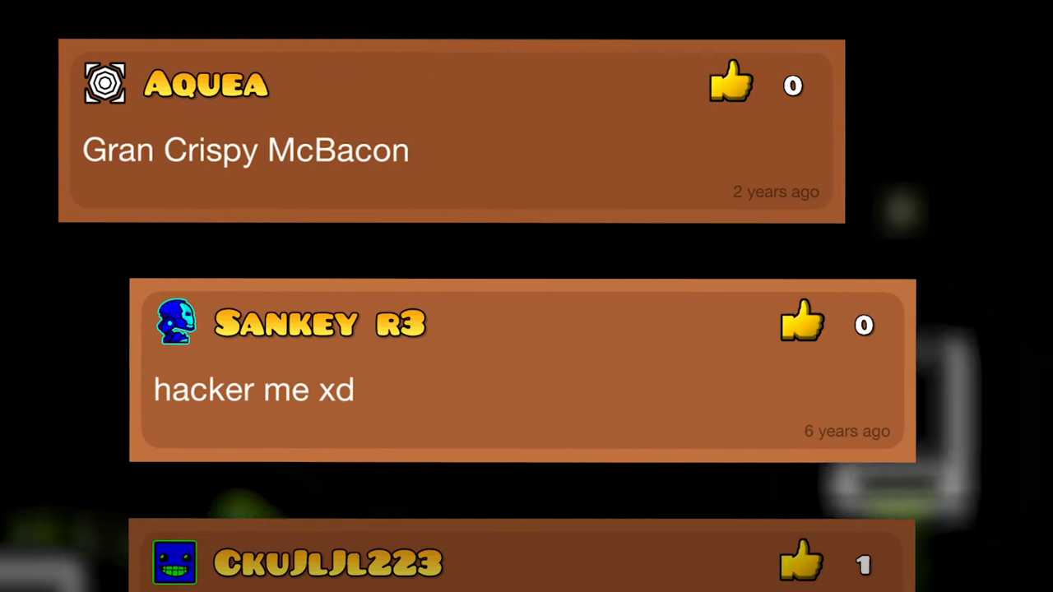
pyautogui.scroll(-3)
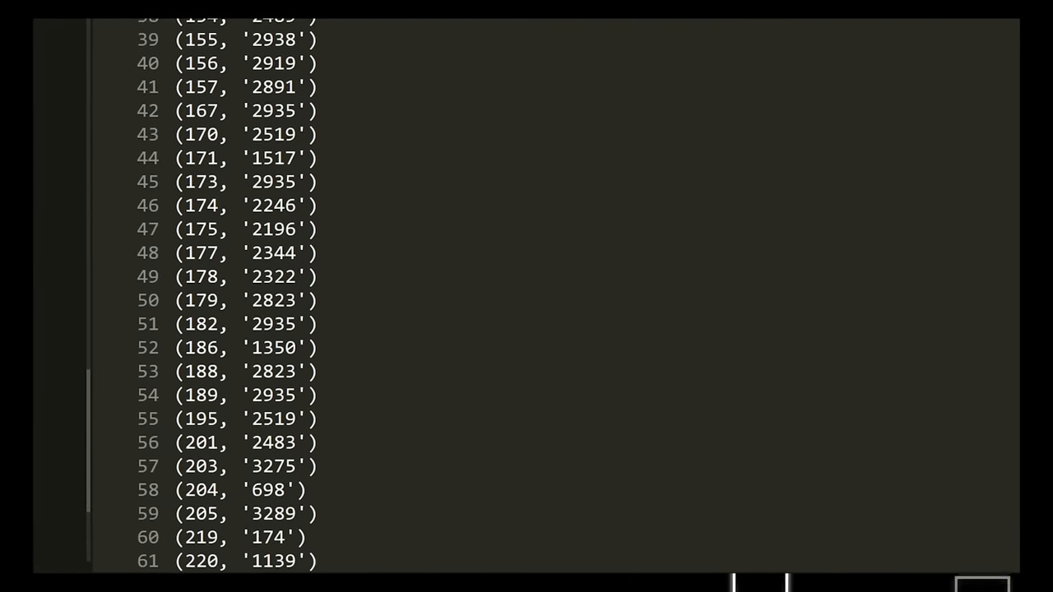
# - Bring the level ID pairs from (155, '2938') to (220, '1139') into view
pyautogui.scroll(-3)
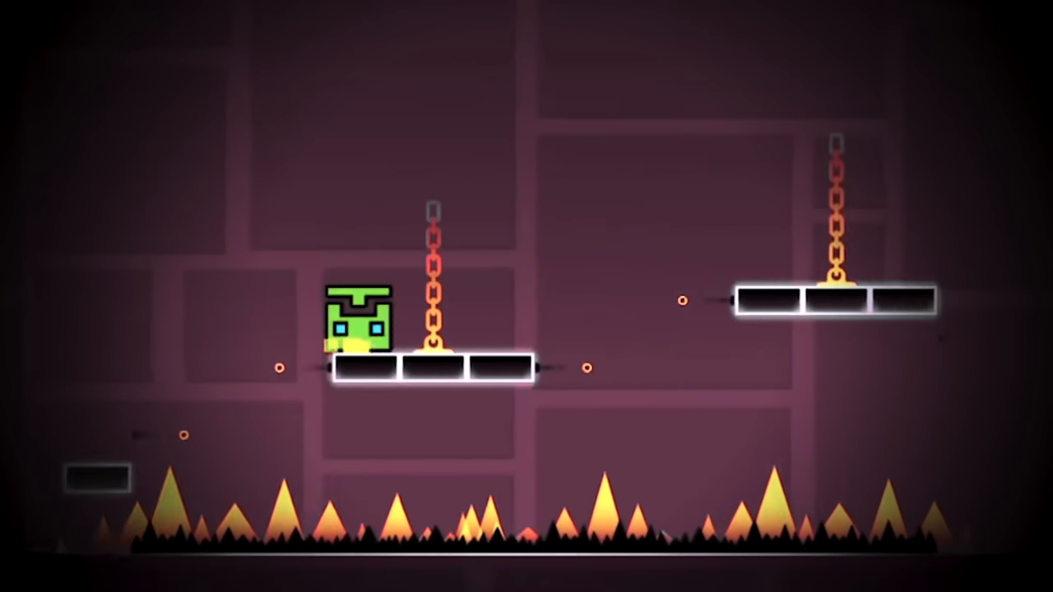
# - Jump across the chained platforms above the floor of spikes
pyautogui.press('space')
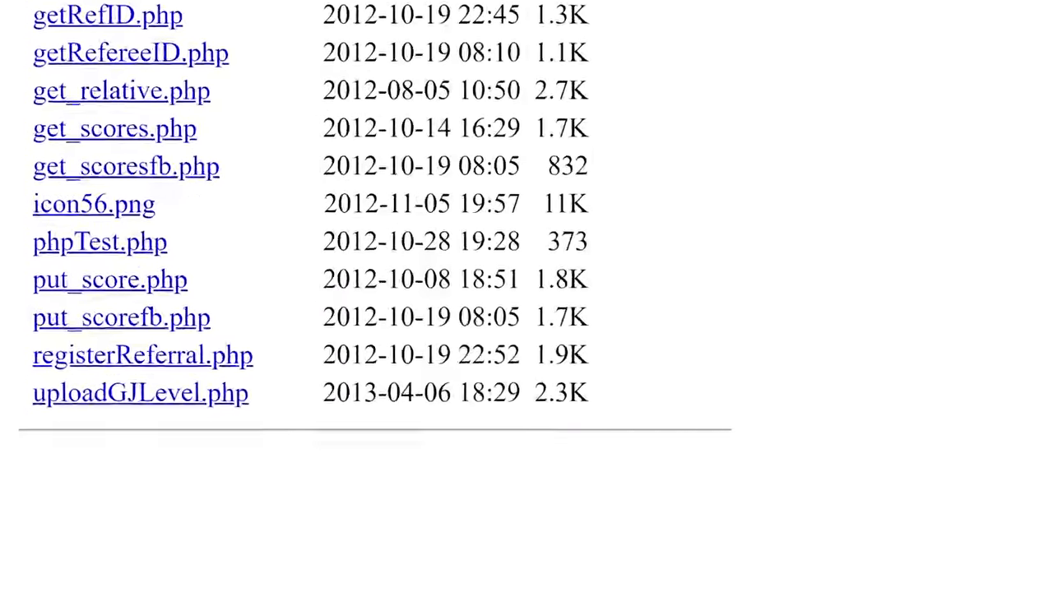
# - Show the 2012–2013 server file list including uploadGJLevel.php
pyautogui.scroll(-3)
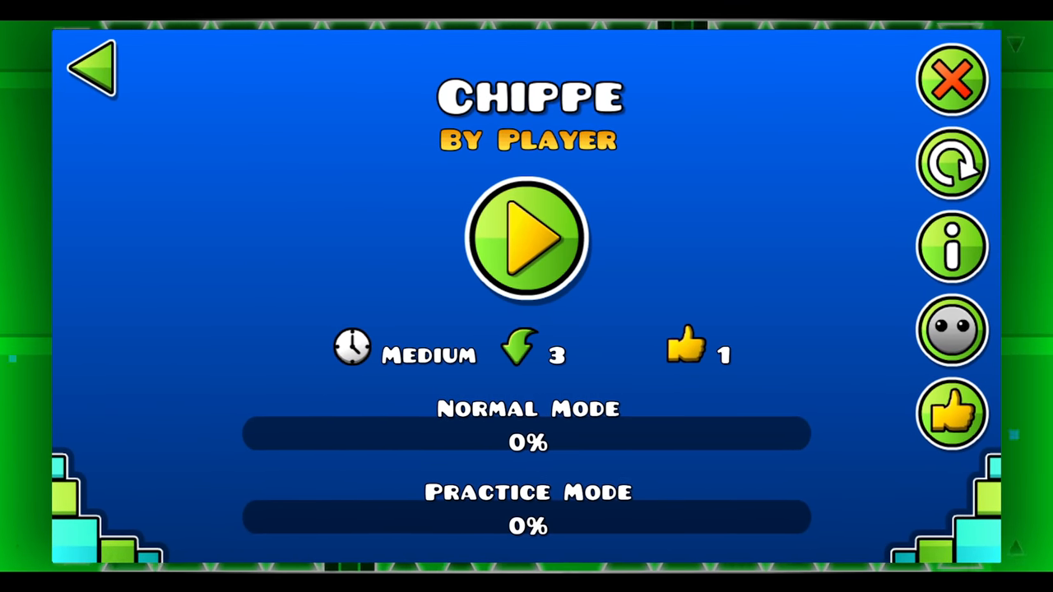
# - Return to the online levels list from the Chippe level page
pyautogui.click(90, 67)
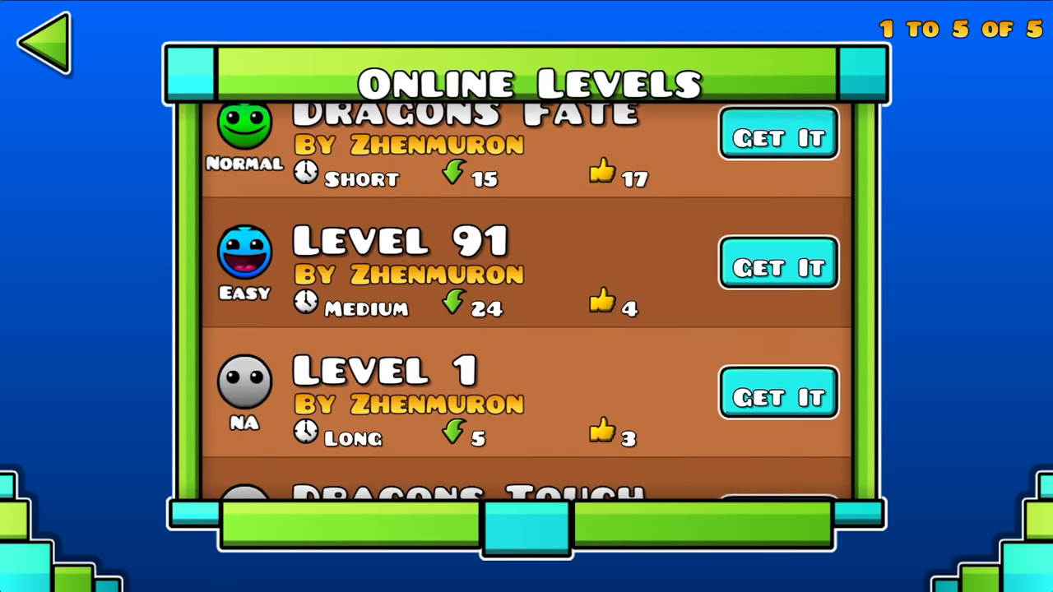
# - Select Chippe by Player, read its info popup showing level ID 95, then start playing it
pyautogui.scroll(-3)
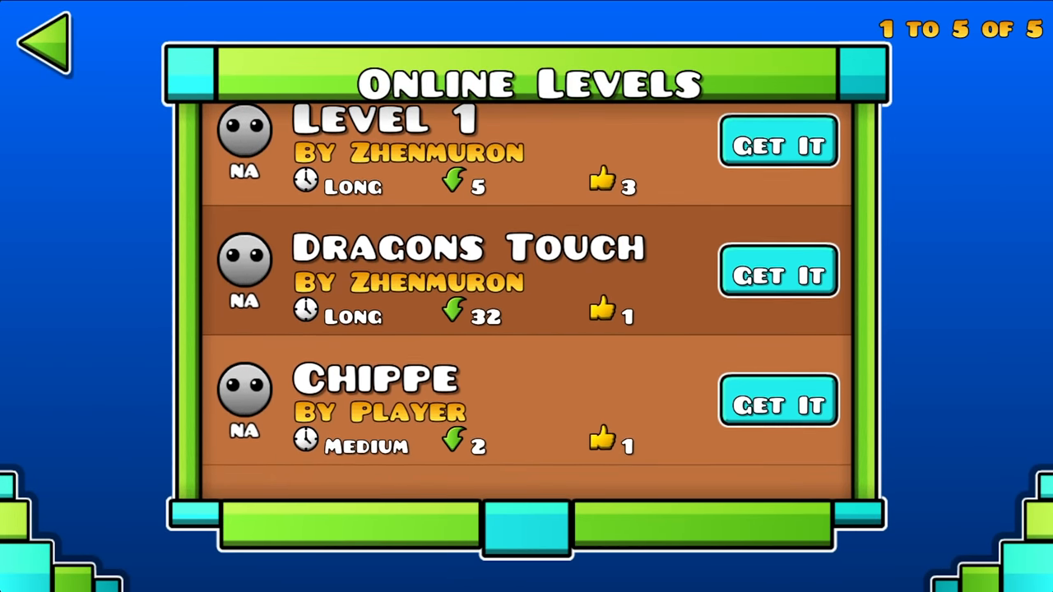
pyautogui.click(779, 402)
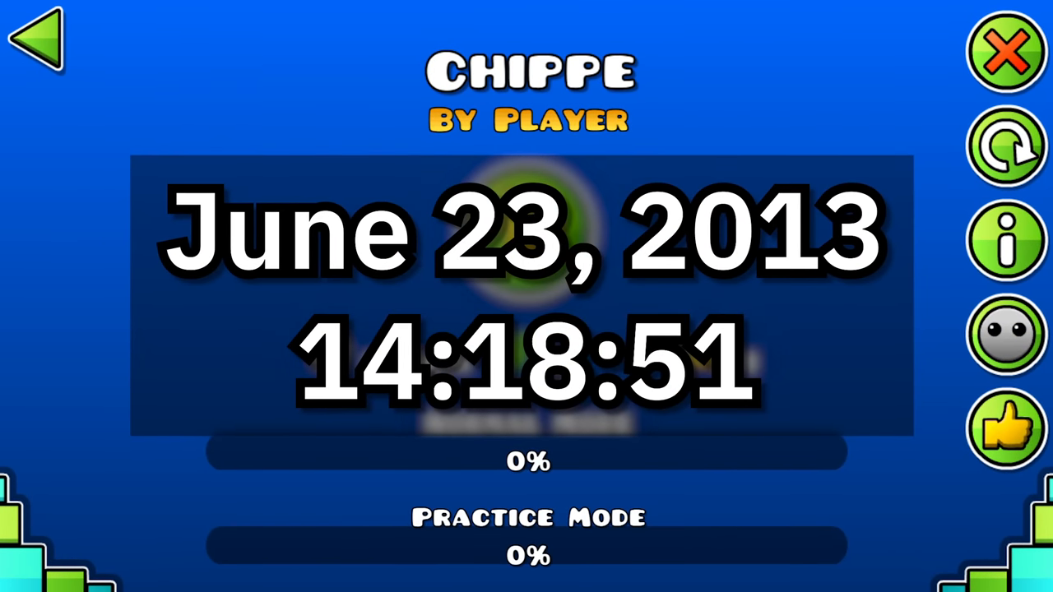
pyautogui.click(1007, 240)
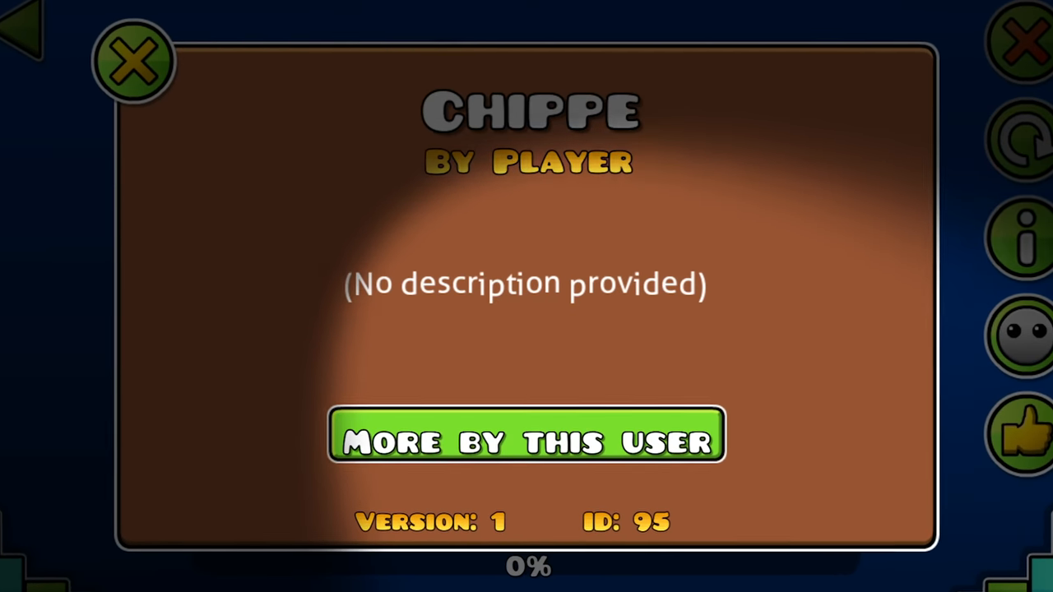
pyautogui.click(135, 63)
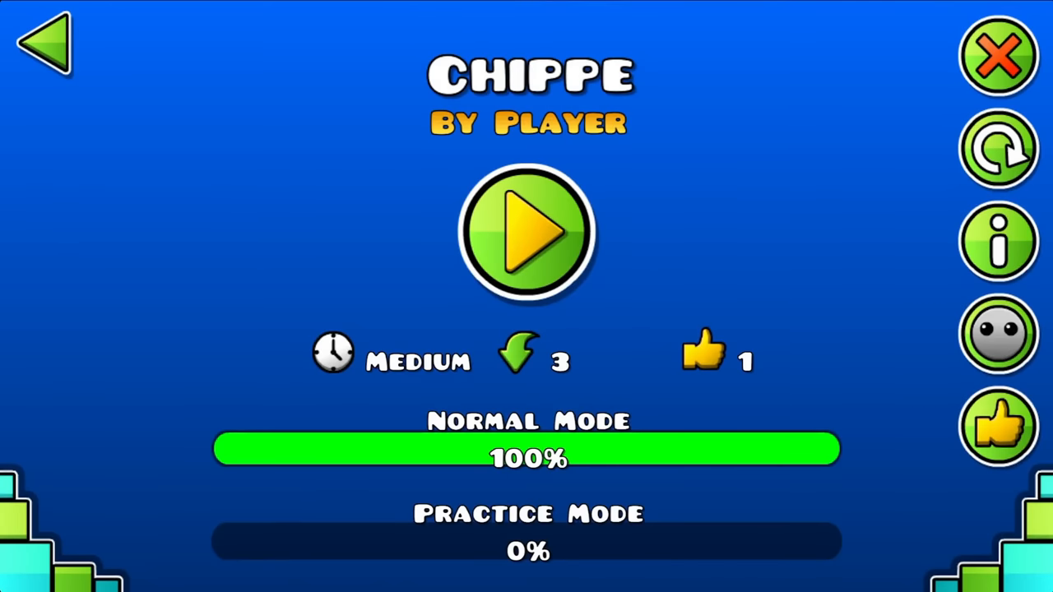
pyautogui.click(527, 234)
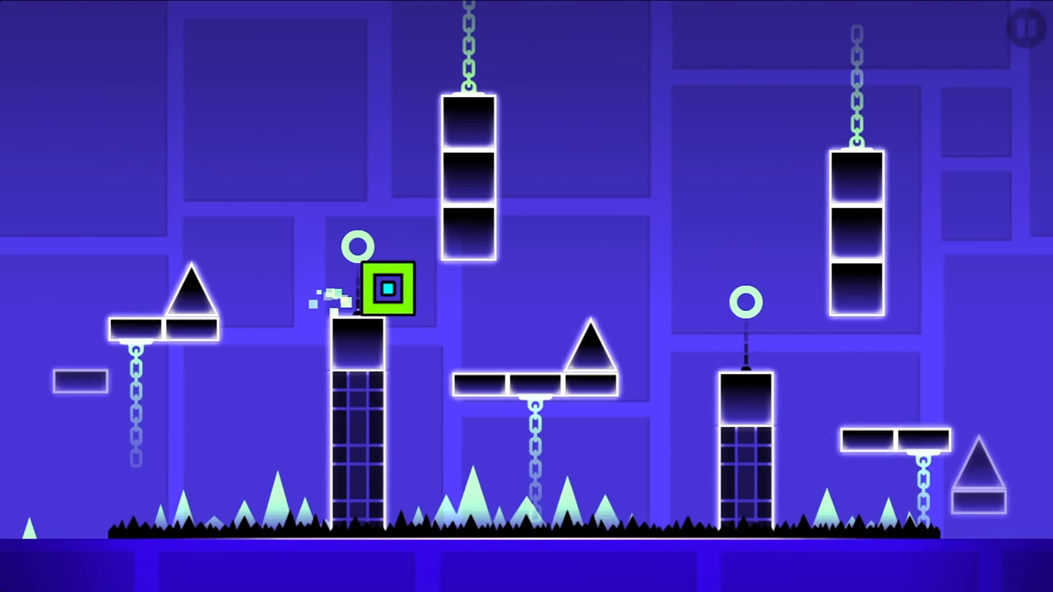
# - Jump the cube over an obstacle during the Chippe run
pyautogui.click(527, 296)
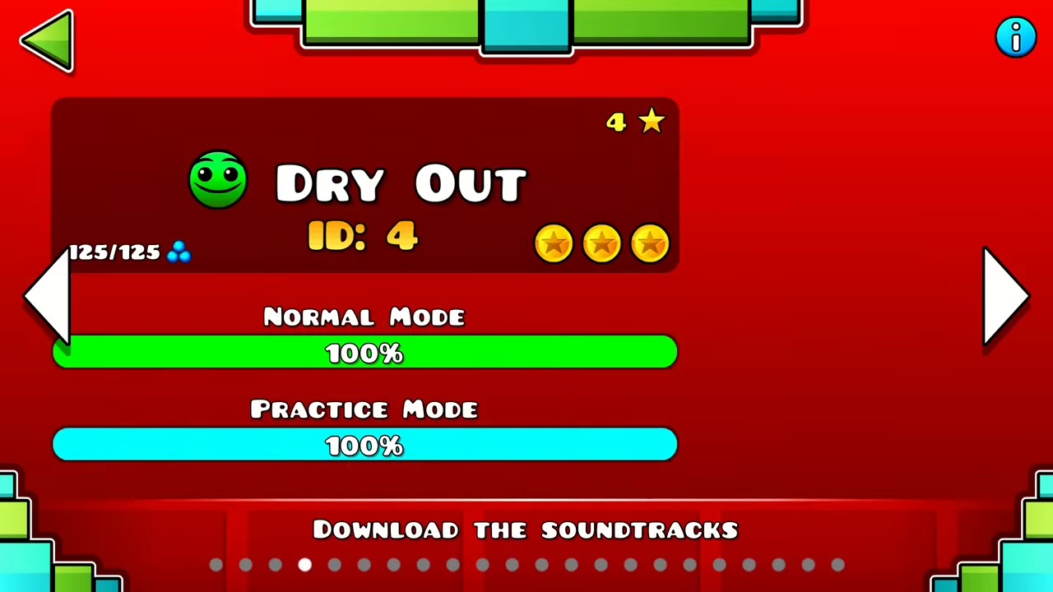
# - Advance through the official levels after Dry Out toward Theory of Everything, noting each level ID
pyautogui.click(1005, 296)
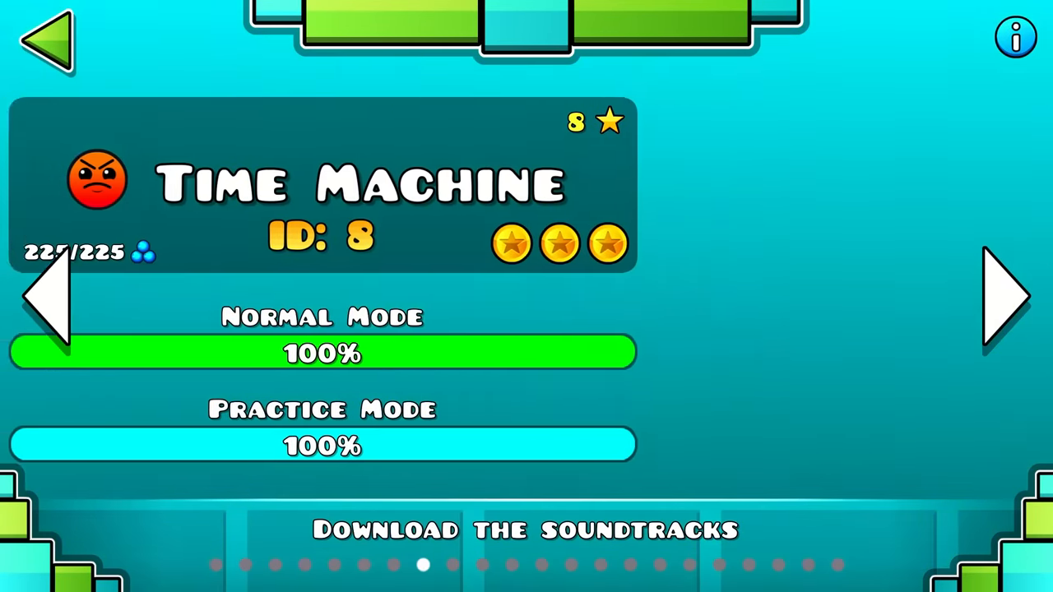
pyautogui.click(1002, 296)
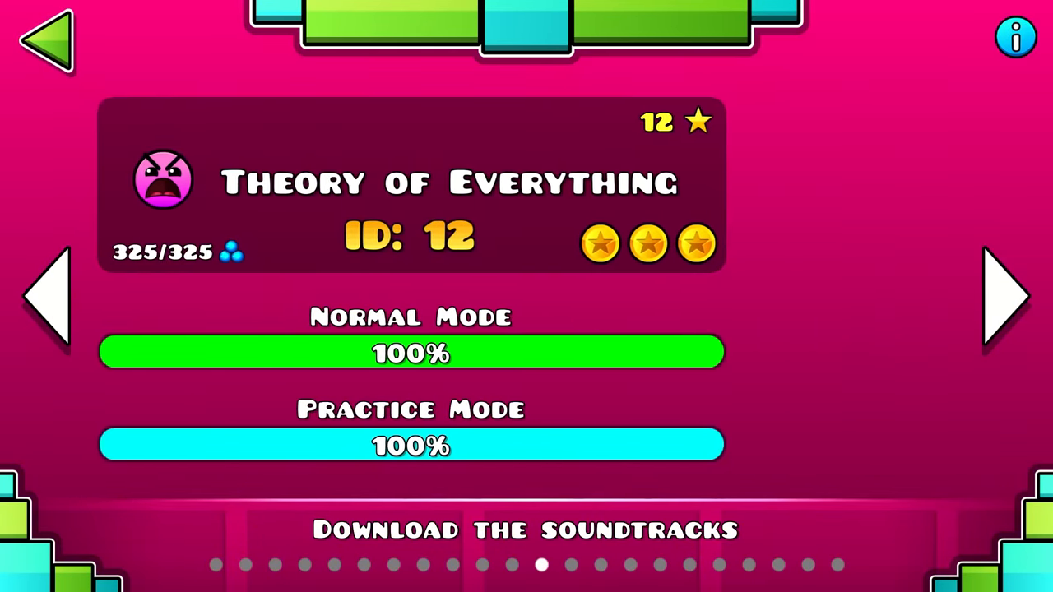
pyautogui.click(1007, 296)
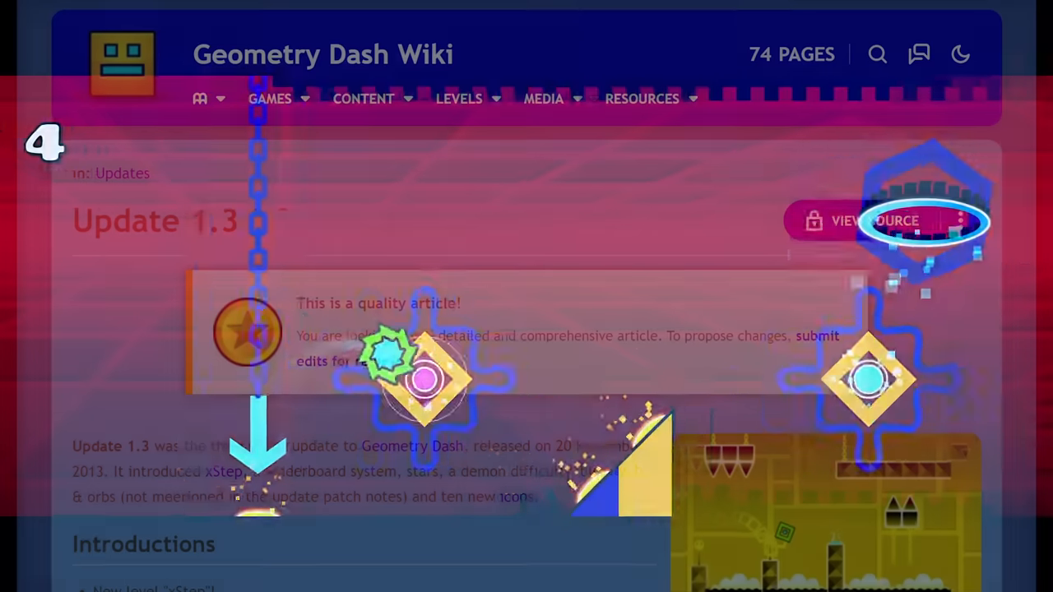
pyautogui.scroll(-3)
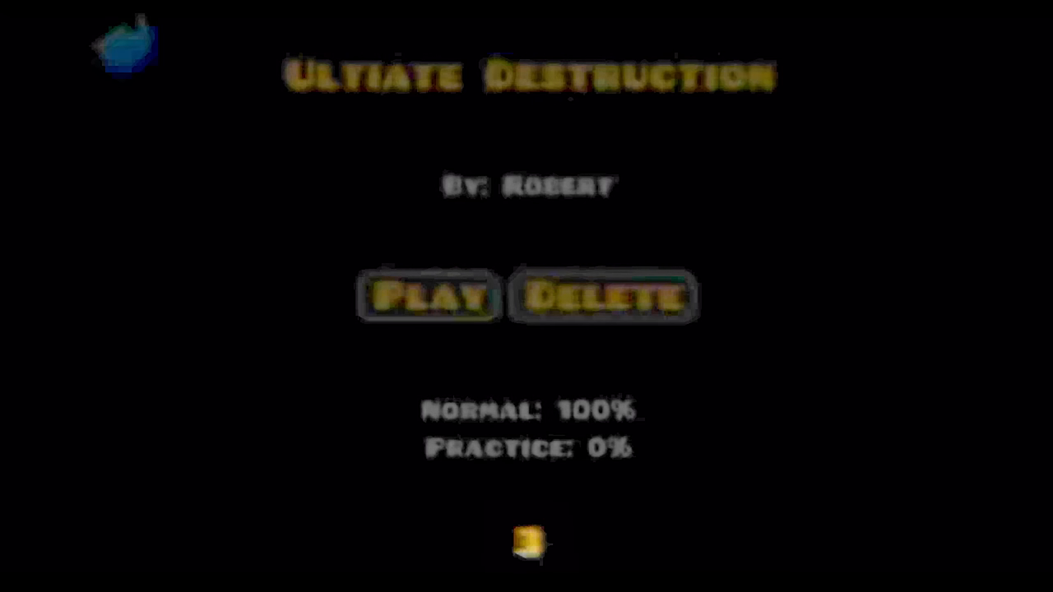
# - Start Ultiate Destruction by Robert and steer the ship past the spike wall
pyautogui.click(428, 296)
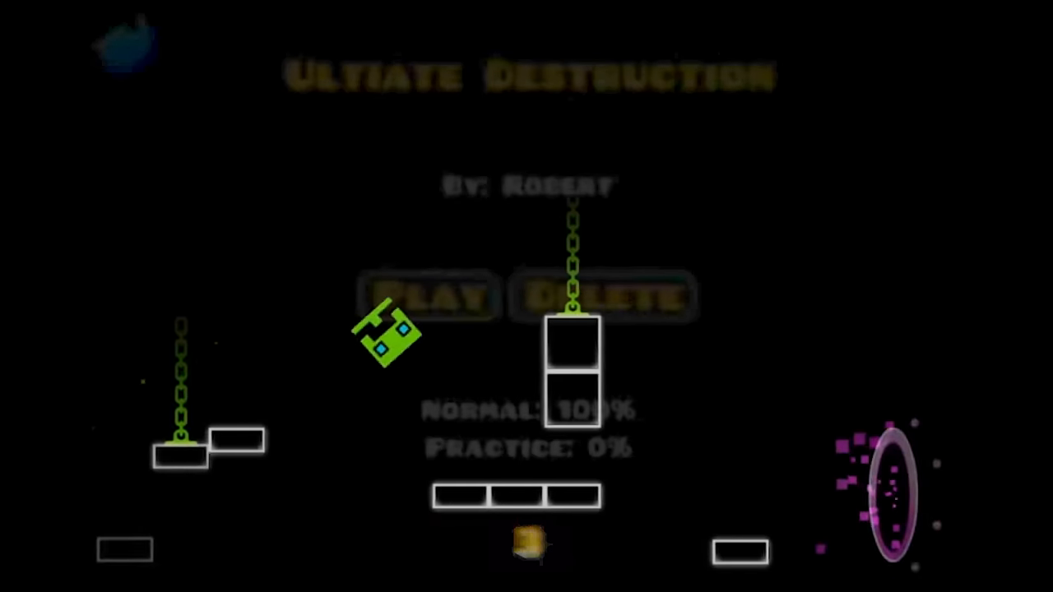
pyautogui.click(427, 296)
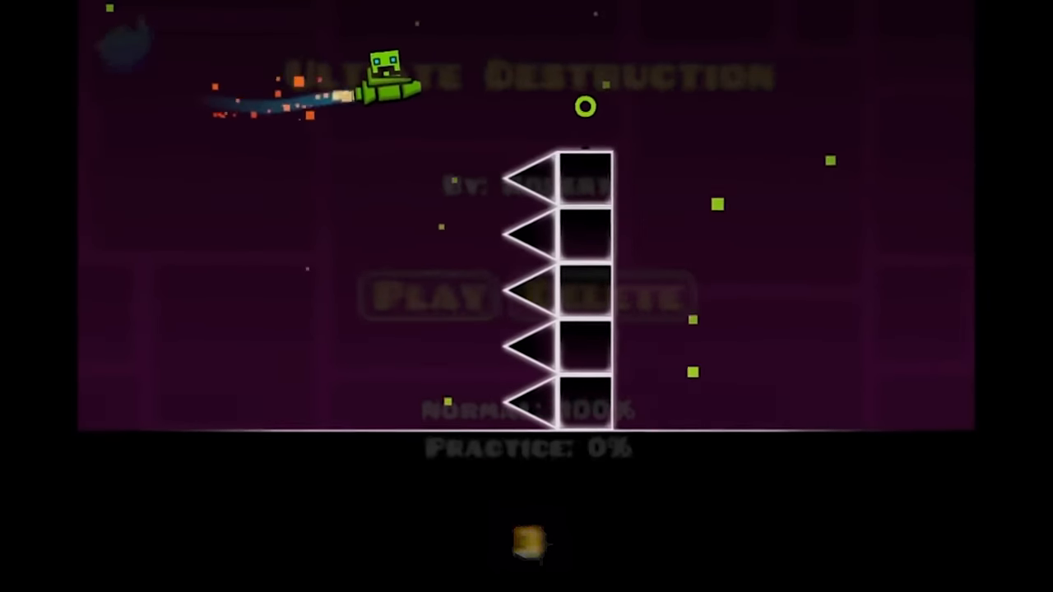